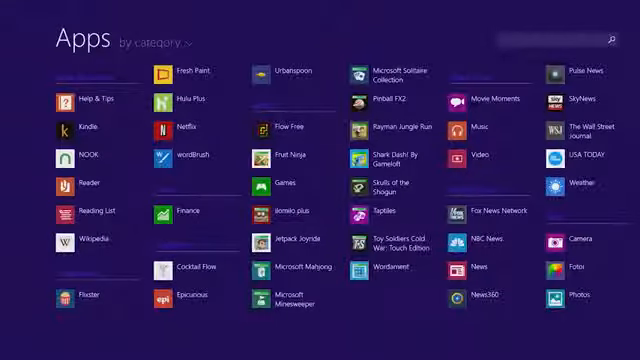
# Switch the Apps view sort from 'by category' to 'by name'
pyautogui.click(170, 42)
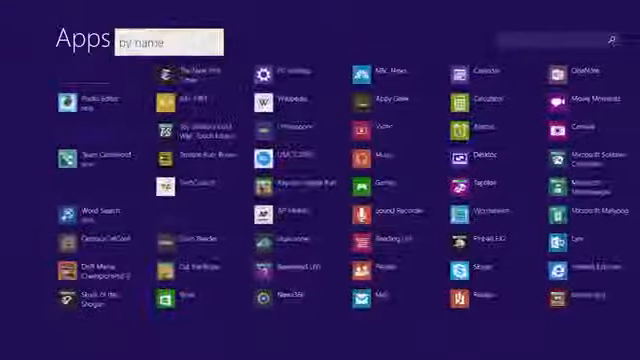